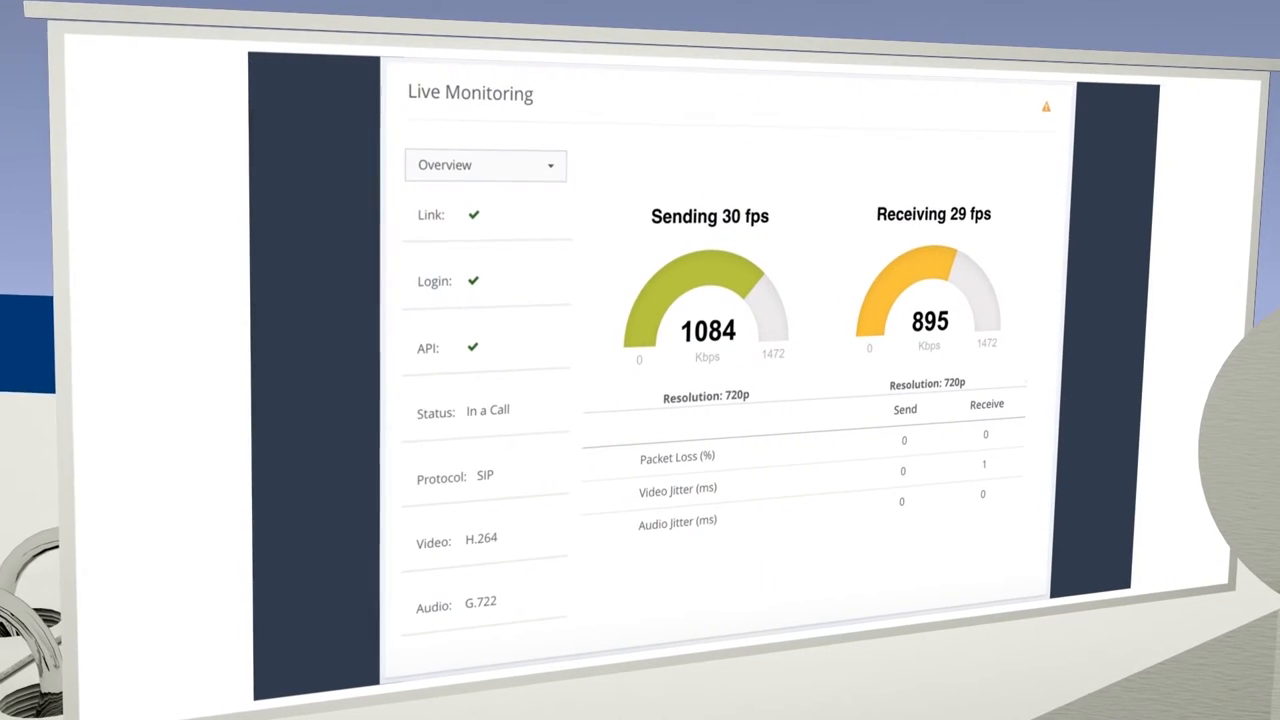
- Switch from Live Monitoring to the Dashboard of live meetings, tickets, device map and system status
click(298, 89)
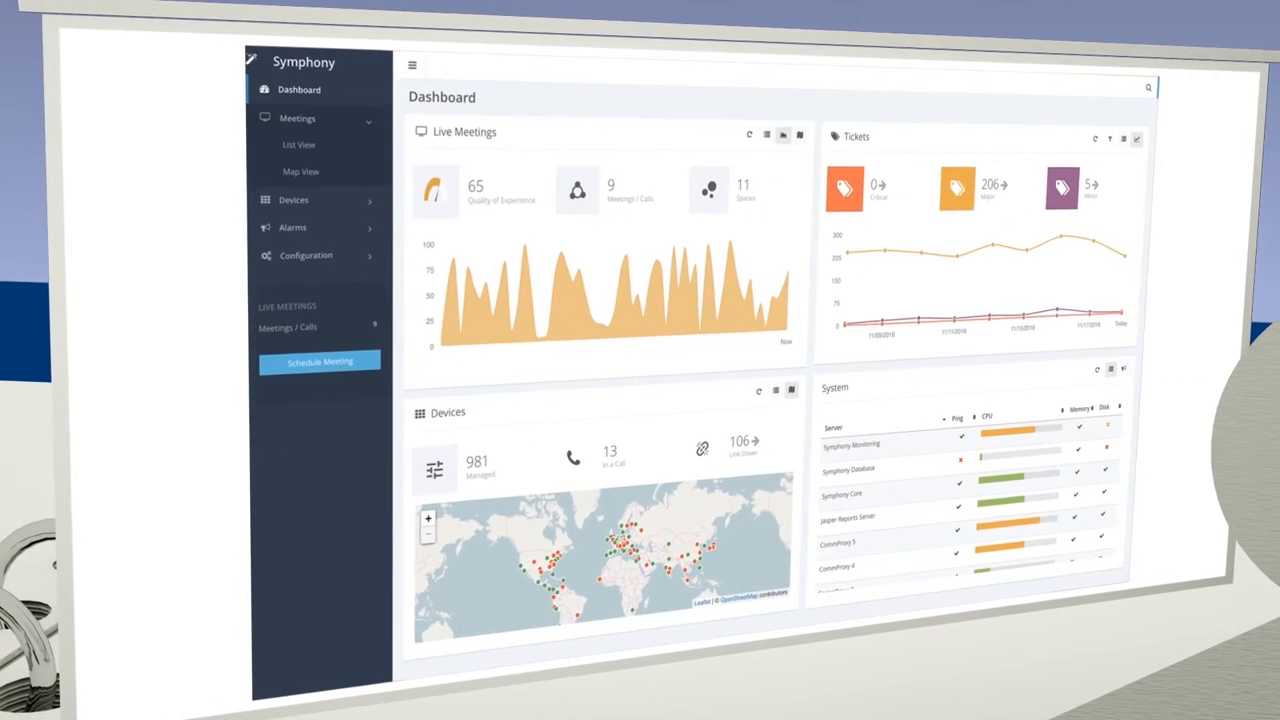